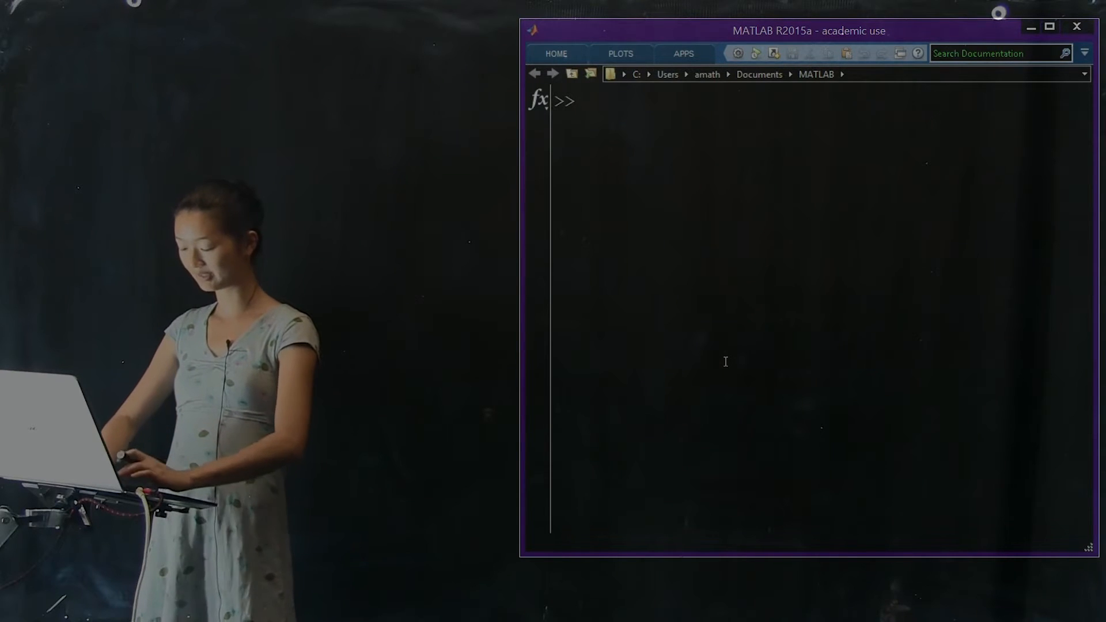
- Load CatDog.mat and list the workspace variables G, X, nx and ny with whos
{"action": "type", "text": "load CatDog.mat"}
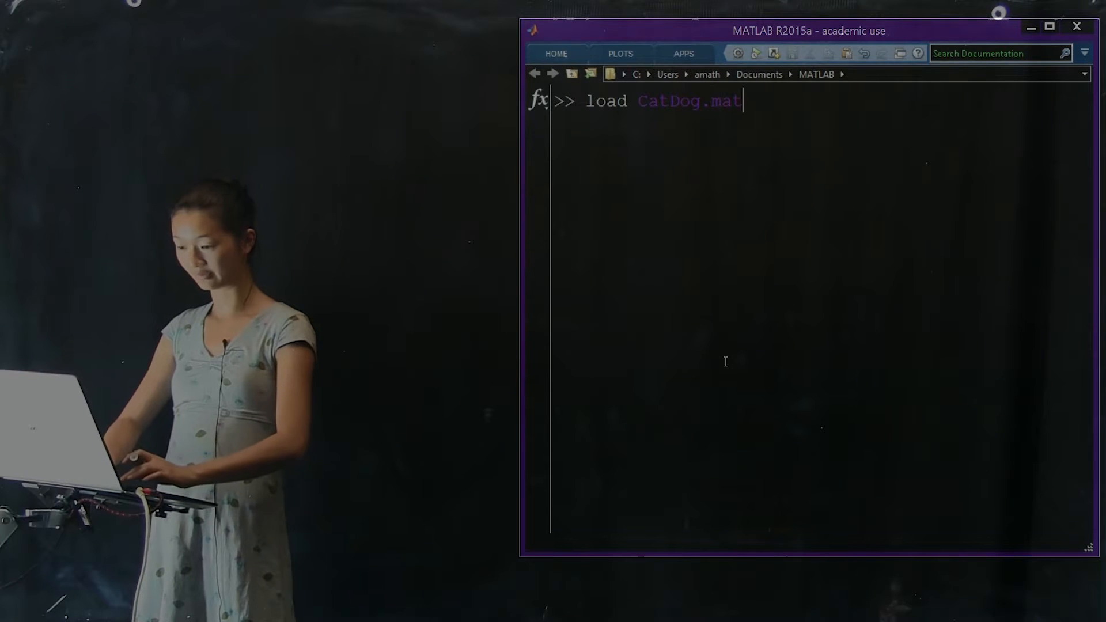
{"action": "type", "text": "whos"}
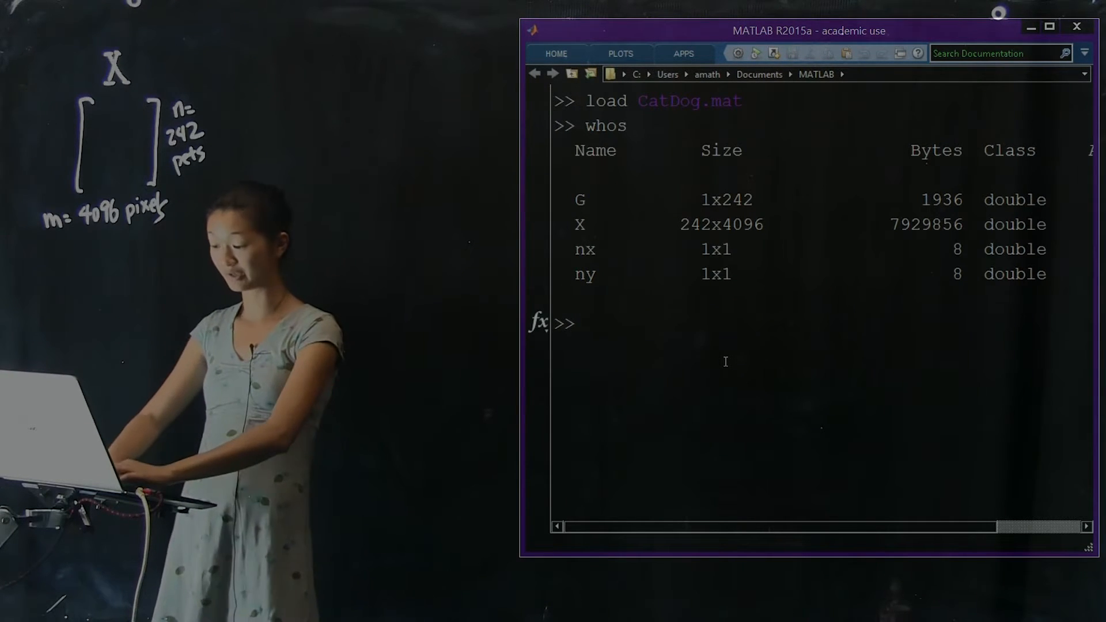
- Run figure; imagesc(reshape(X(34,:), nx, ny)); to show pet 34 as an image
{"action": "type", "text": "figure;"}
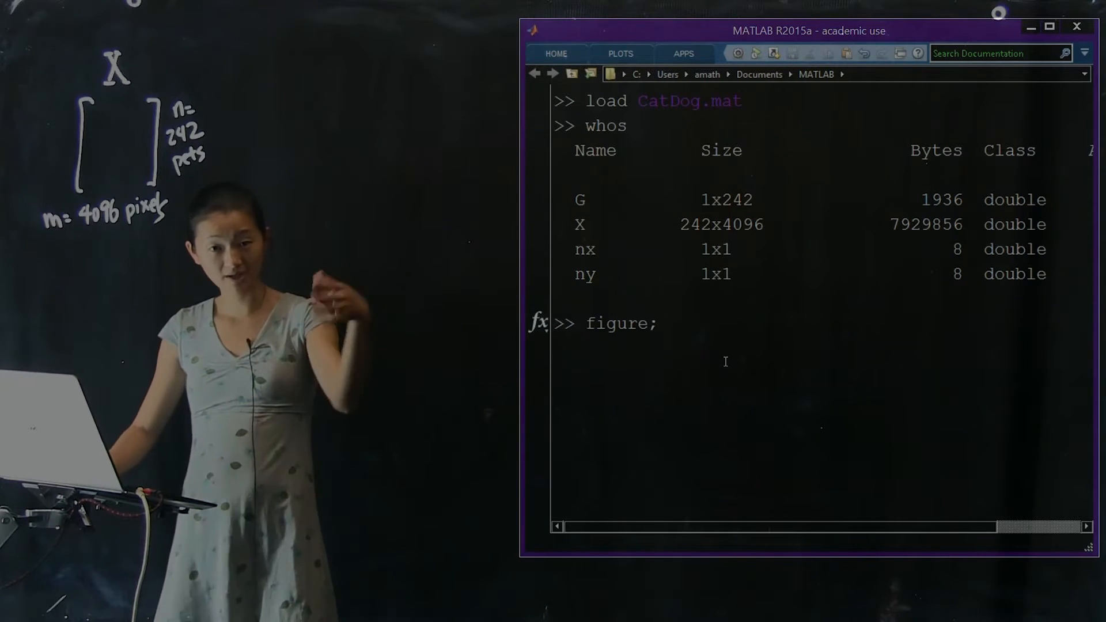
{"action": "type", "text": "image"}
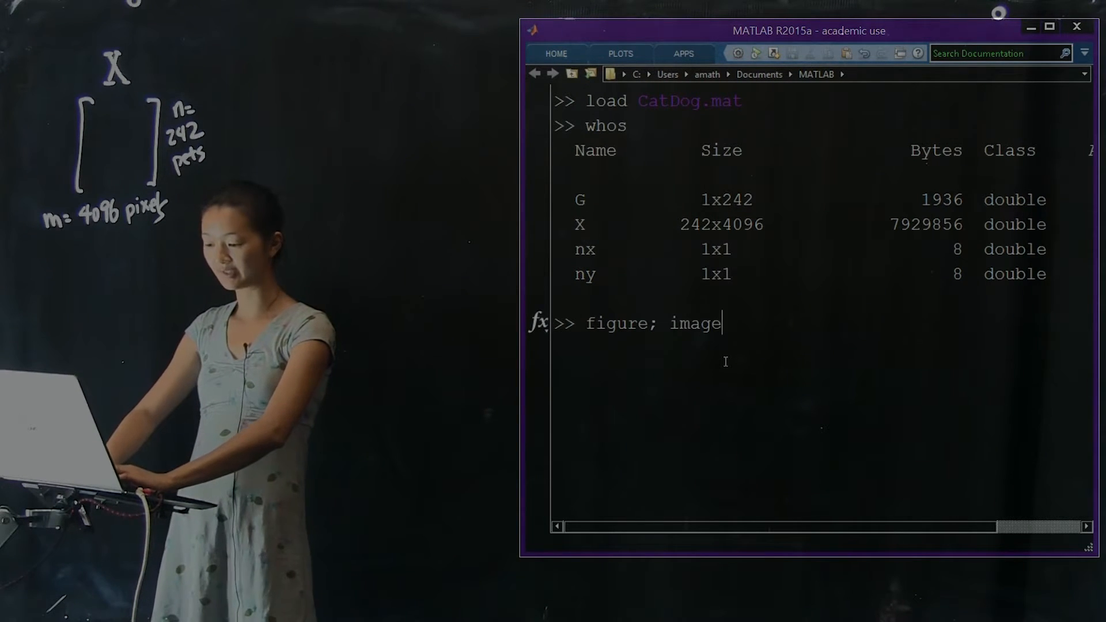
{"action": "type", "text": "sc("}
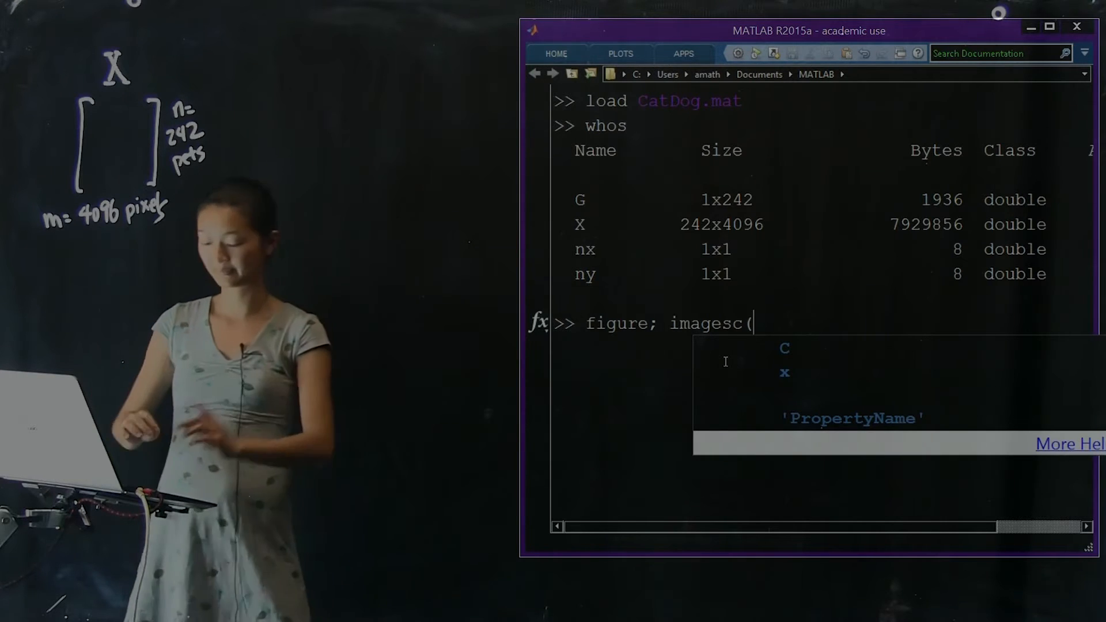
{"action": "type", "text": "reshape("}
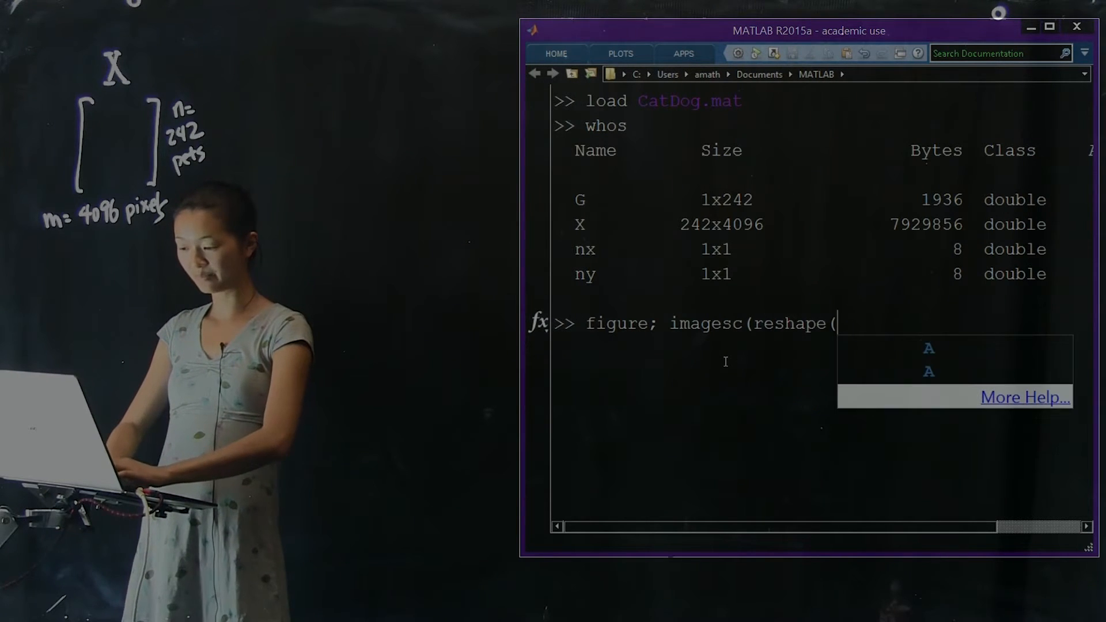
{"action": "type", "text": "X("}
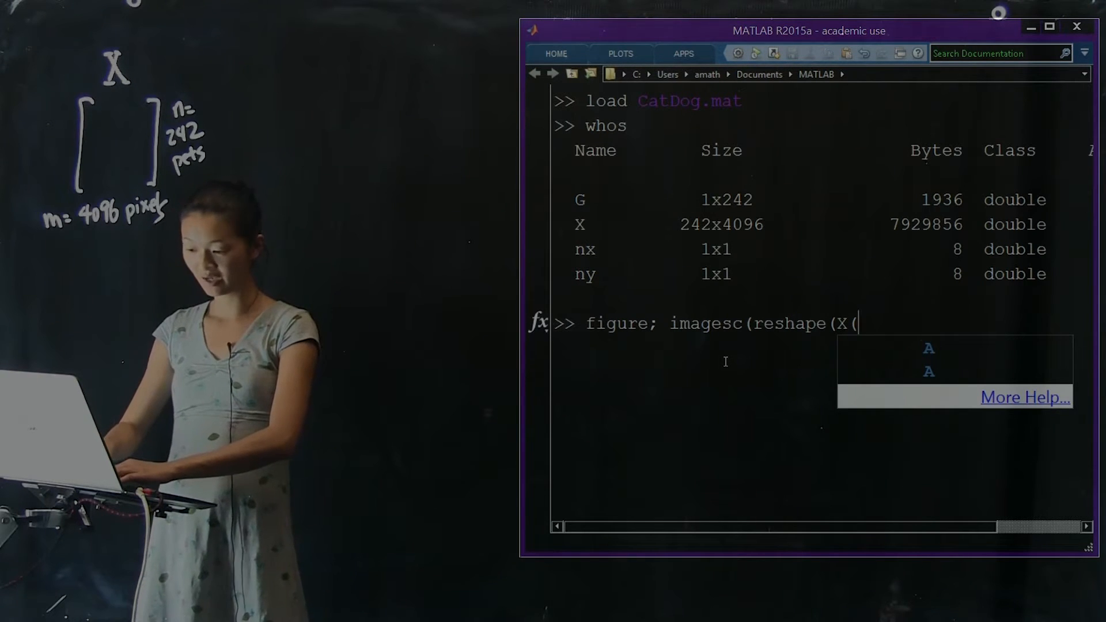
{"action": "type", "text": "34,"}
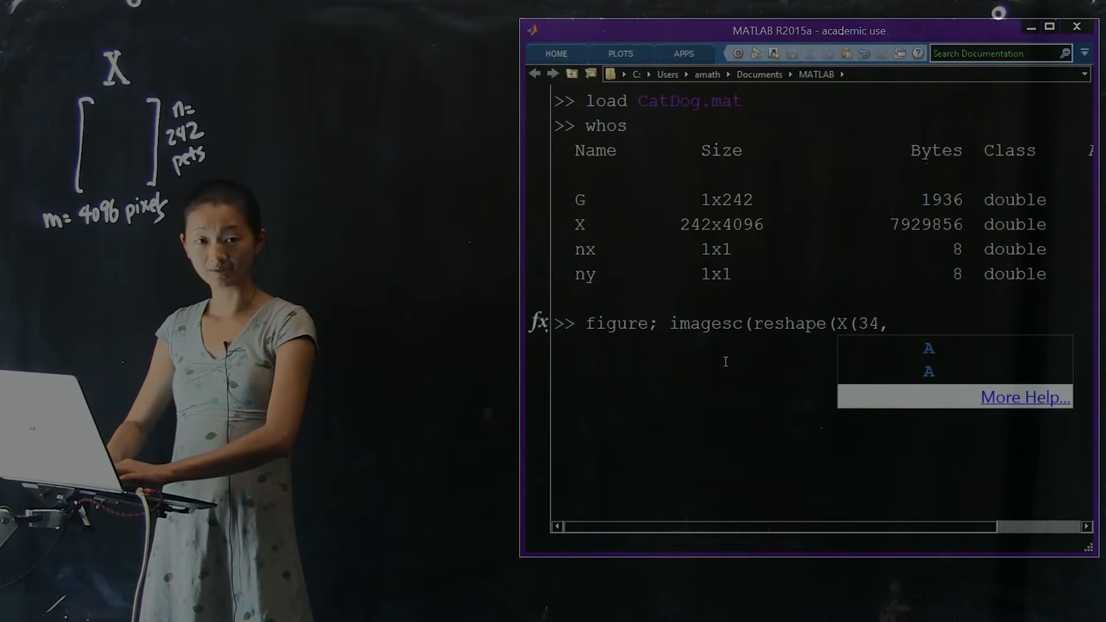
{"action": "type", "text": ":)"}
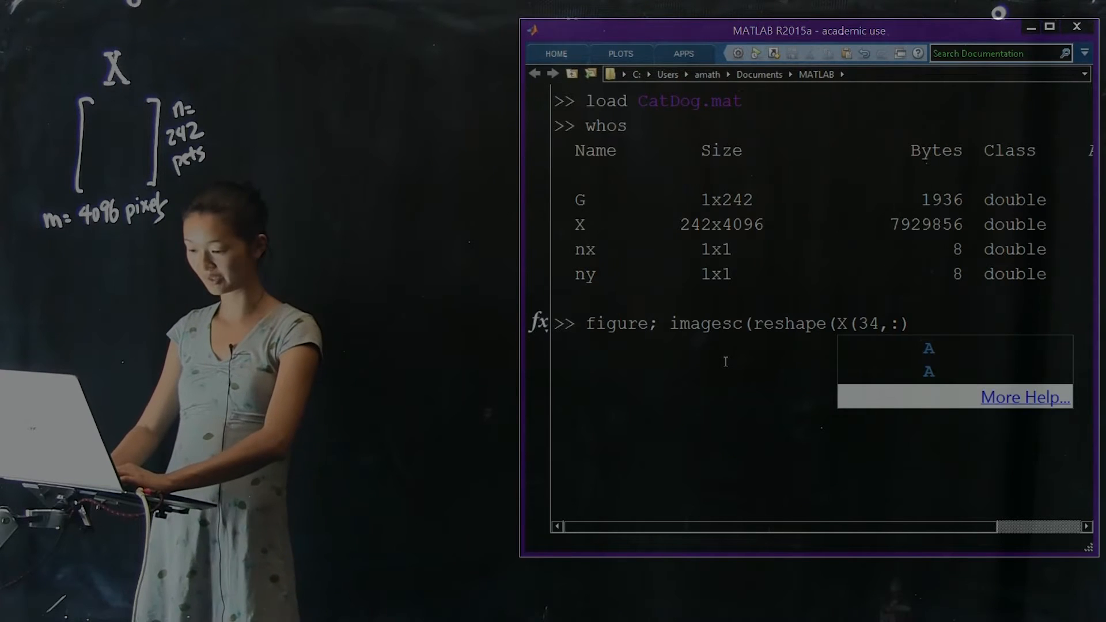
{"action": "type", "text": ", nx"}
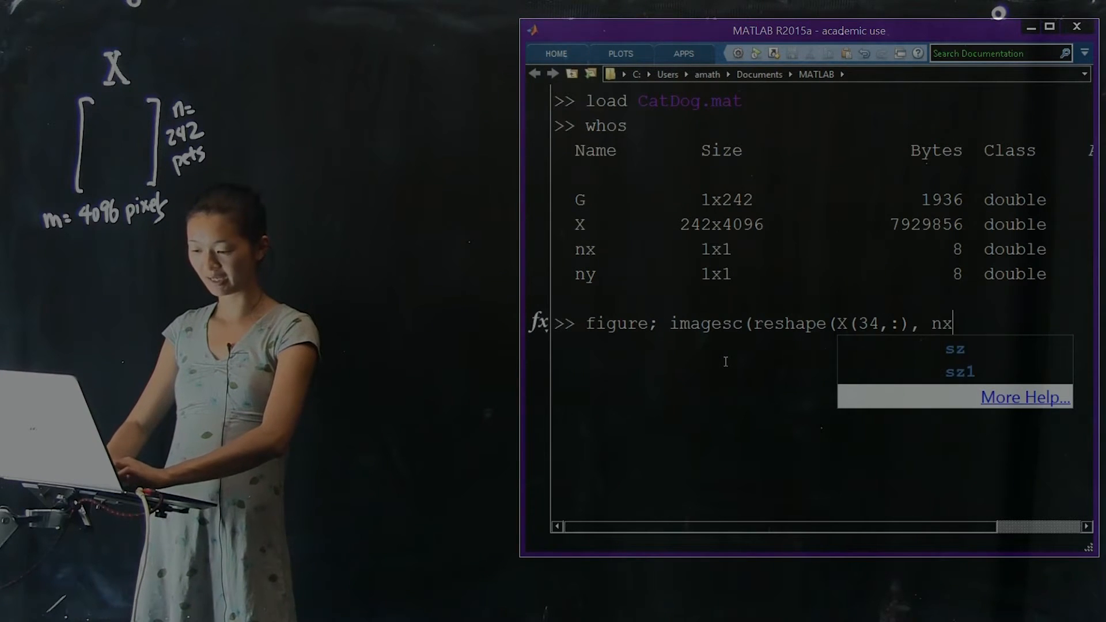
{"action": "type", "text": ", ny));"}
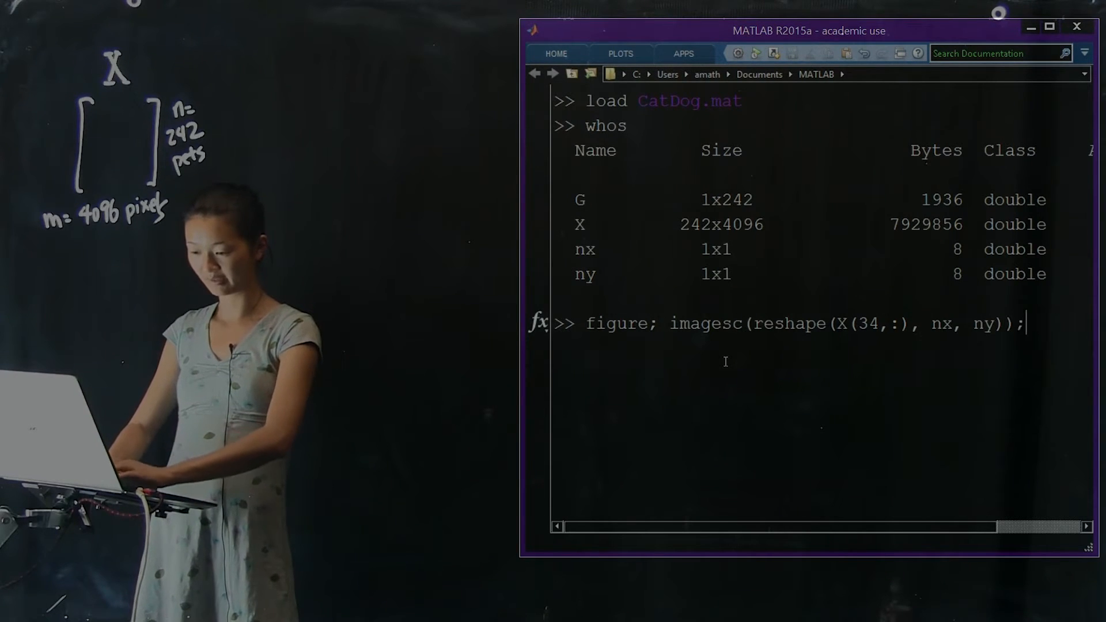
{"action": "key", "text": "enter"}
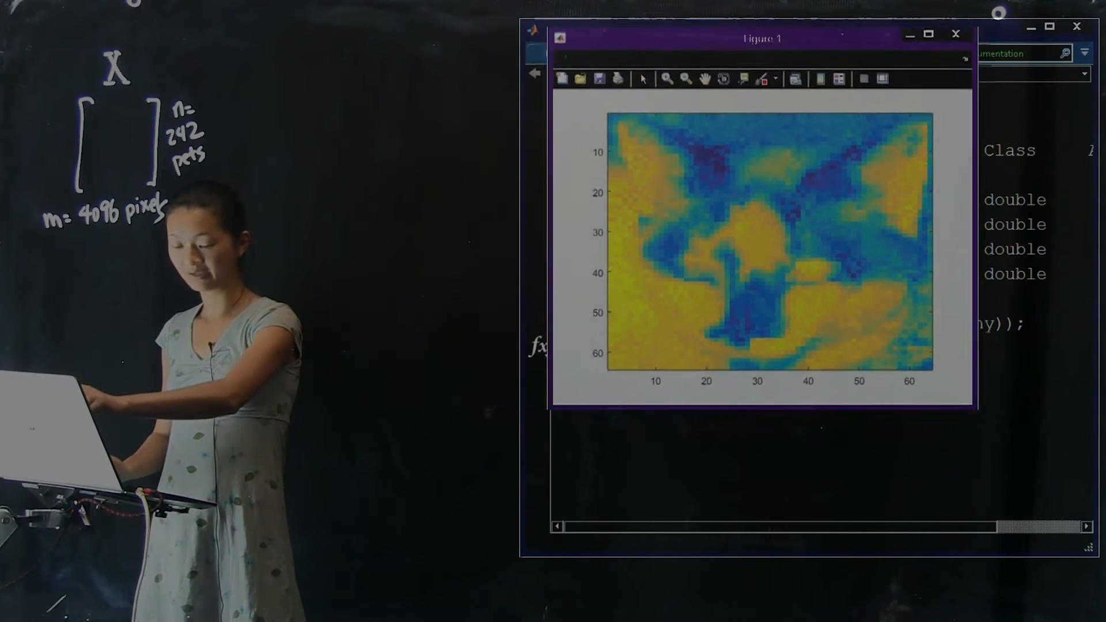
- Move Figure 1 aside and return focus to the Command Window
{"action": "left_click_drag", "start_coordinate": [762, 38], "coordinate": [837, 60]}
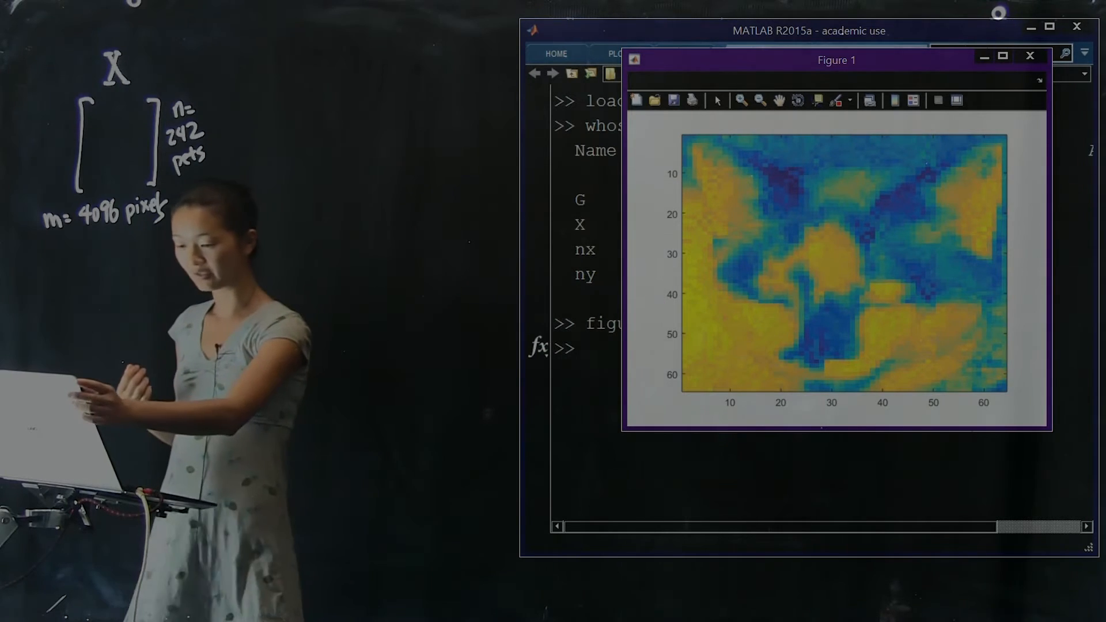
{"action": "left_click", "coordinate": [1029, 56]}
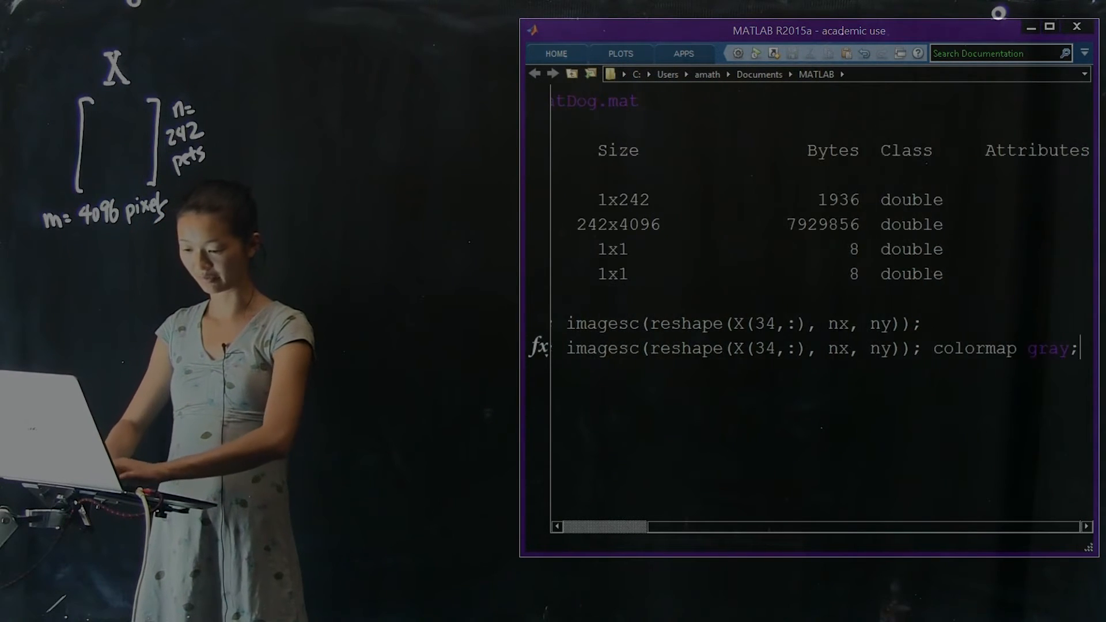
- Run the pet 34 image command with colormap gray appended
{"action": "key", "text": "Return"}
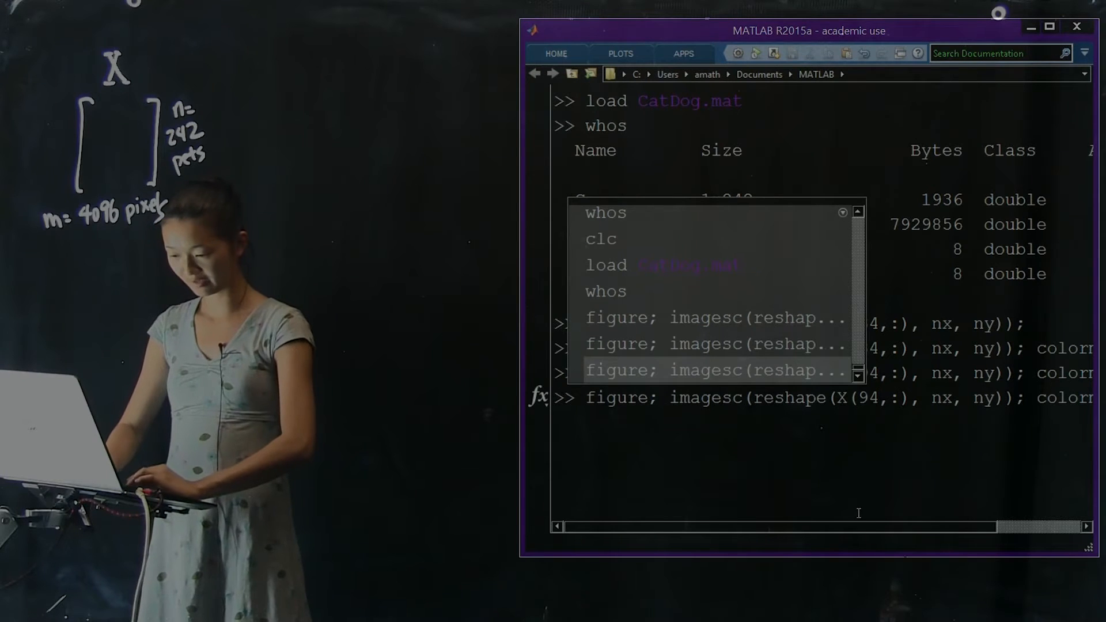
- Display pet 4 in grayscale and return to the Command Window to edit the command
{"action": "right_click", "coordinate": [811, 397]}
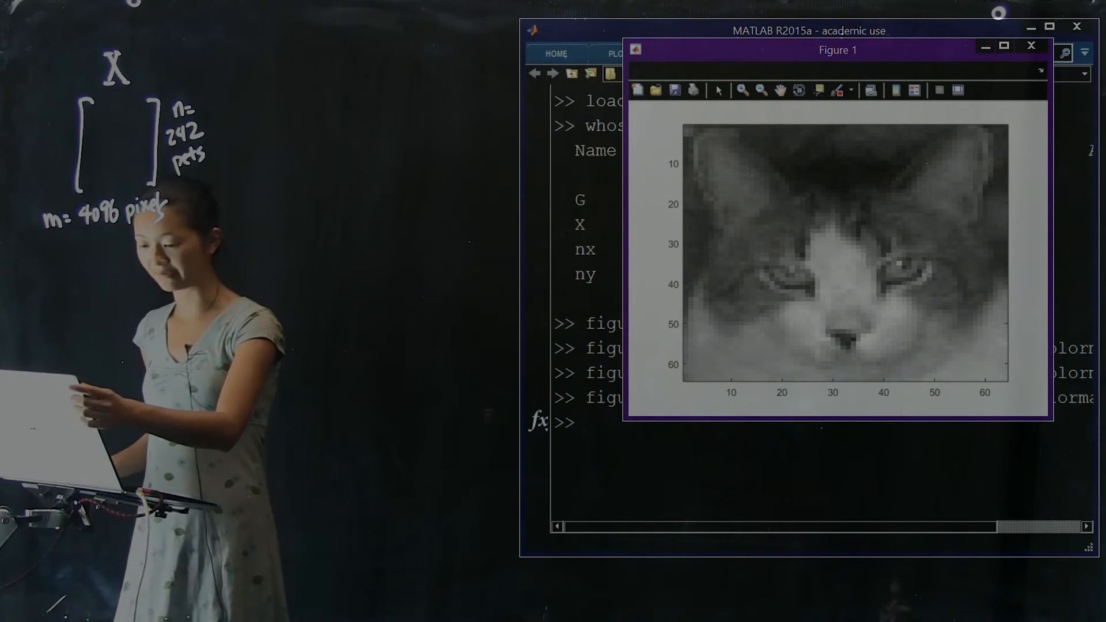
{"action": "left_click", "coordinate": [1032, 45]}
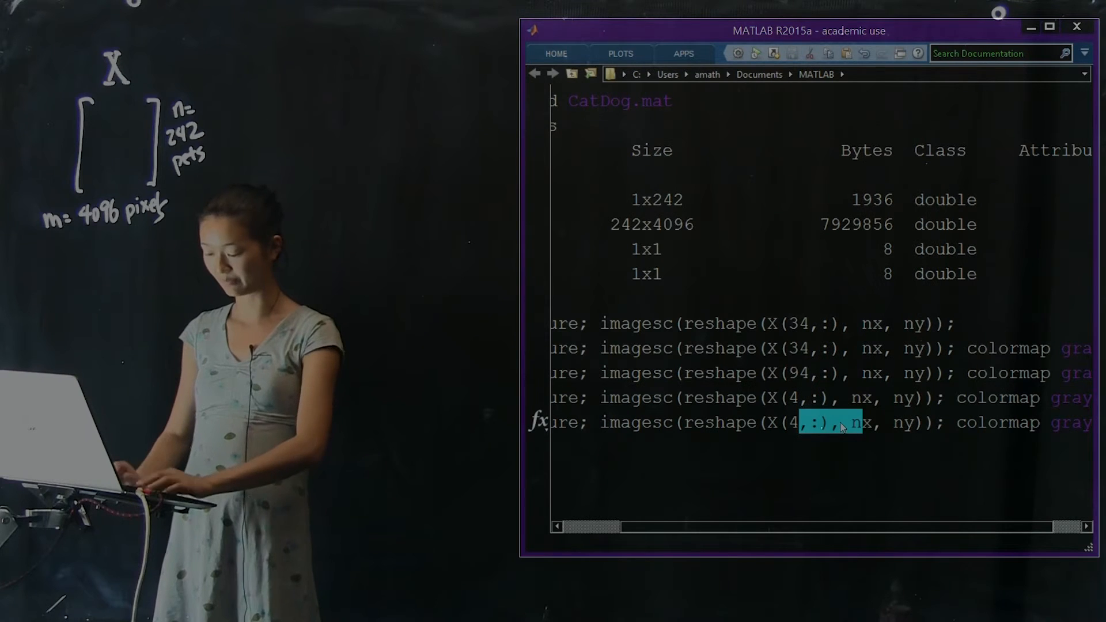
- Display pets 200 and 201 as grayscale images, viewing the figure between runs
{"action": "key", "text": "Backspace"}
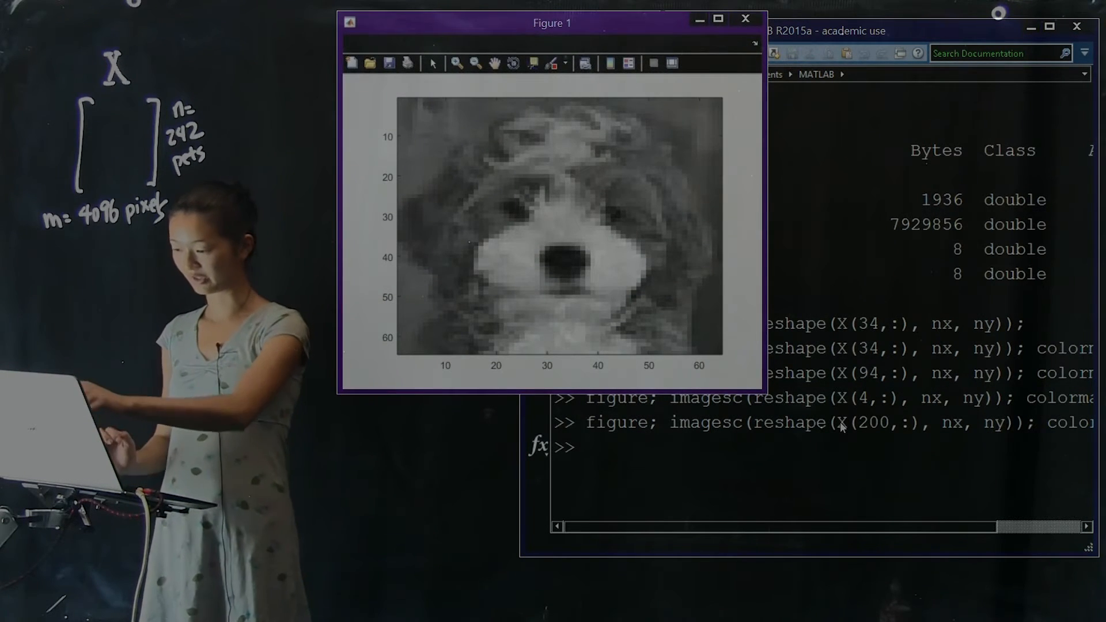
{"action": "left_click_drag", "start_coordinate": [552, 23], "coordinate": [784, 47]}
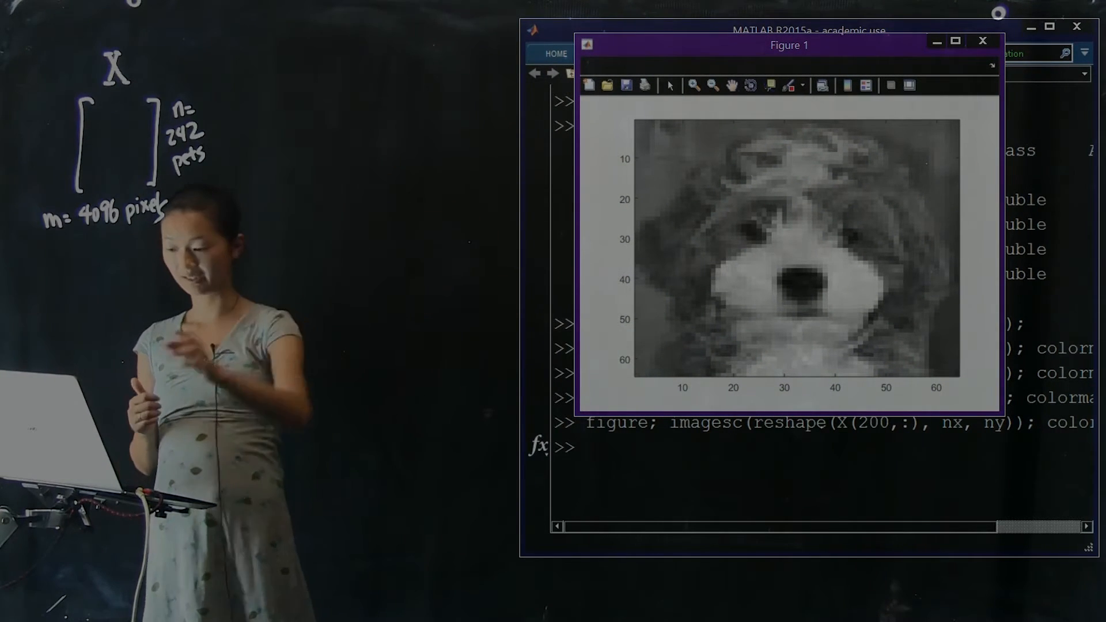
{"action": "left_click", "coordinate": [982, 41]}
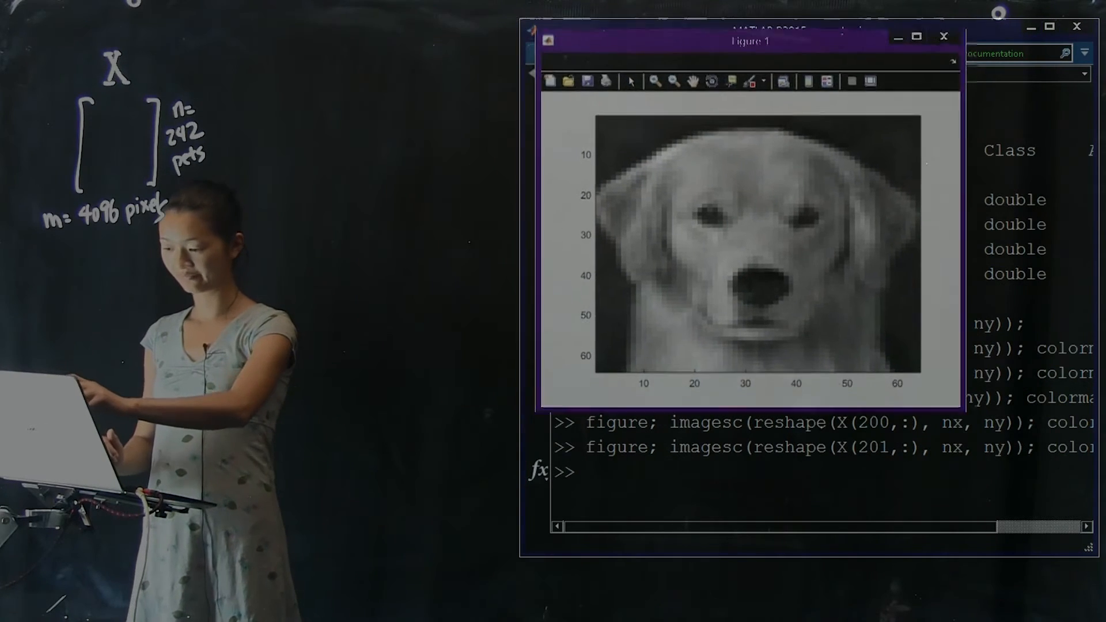
{"action": "left_click_drag", "start_coordinate": [749, 42], "coordinate": [831, 44]}
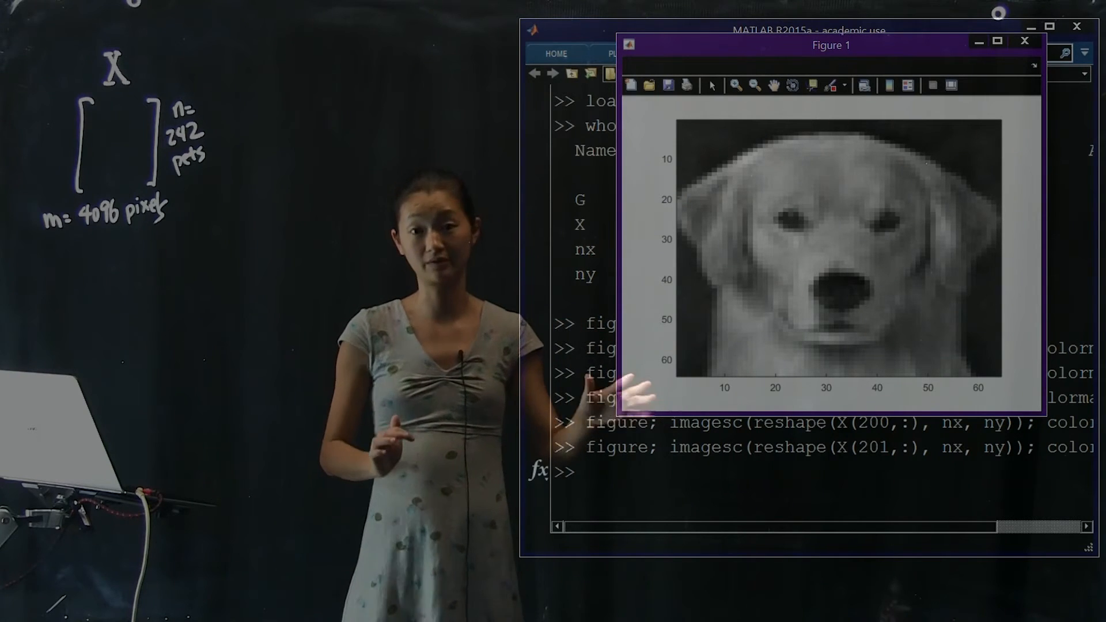
{"action": "left_click", "coordinate": [1025, 41]}
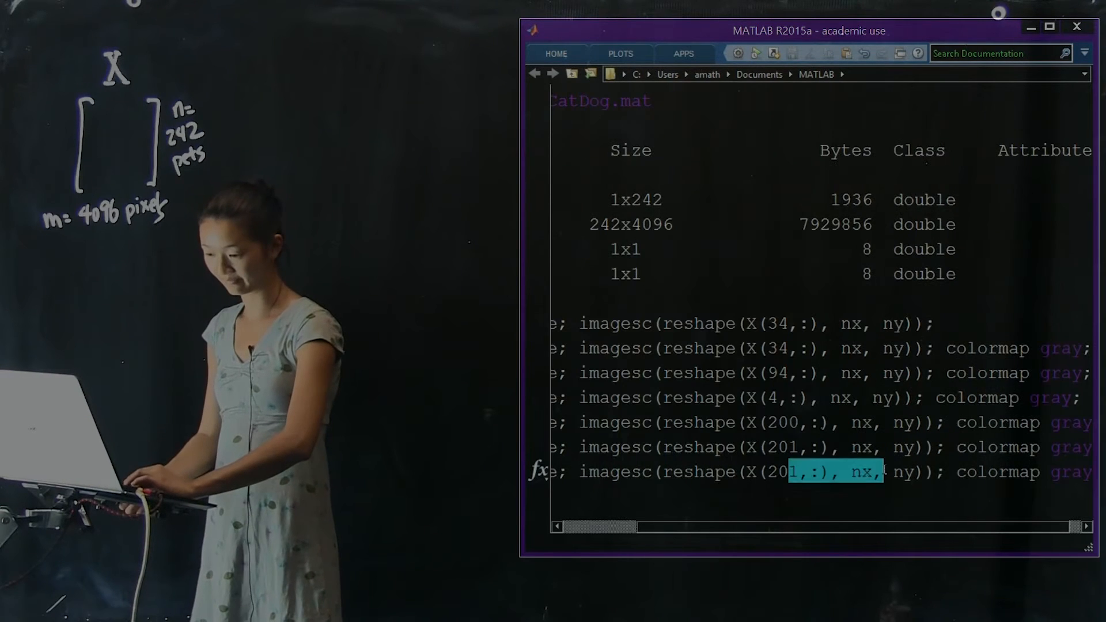
{"action": "type", "text": "202"}
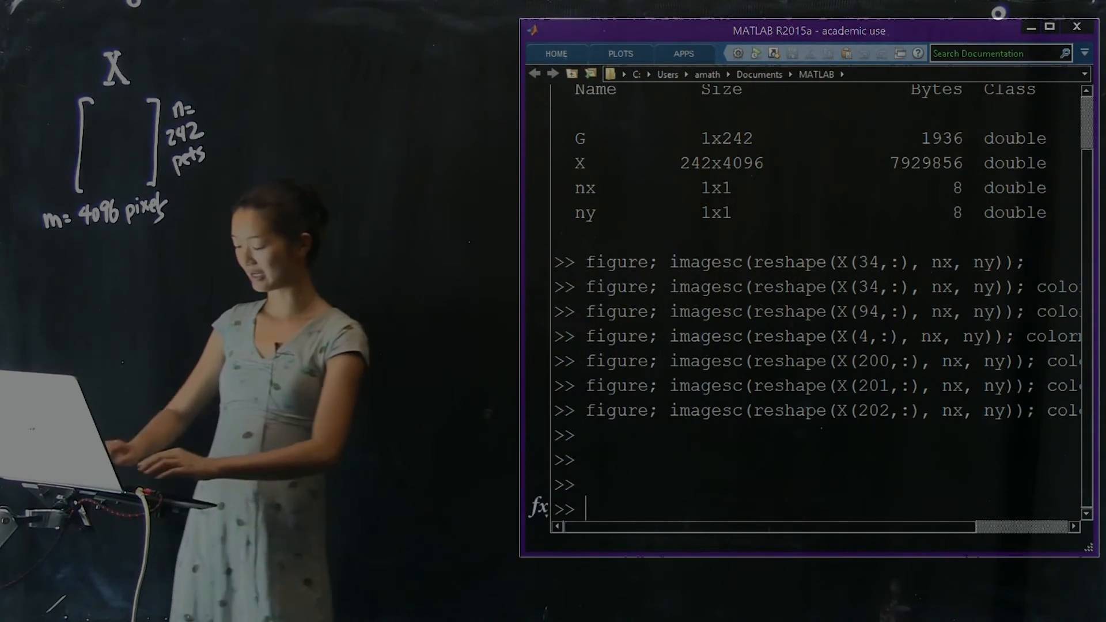
- Query the dimensions of X with size(X)
{"action": "type", "text": "size(X)"}
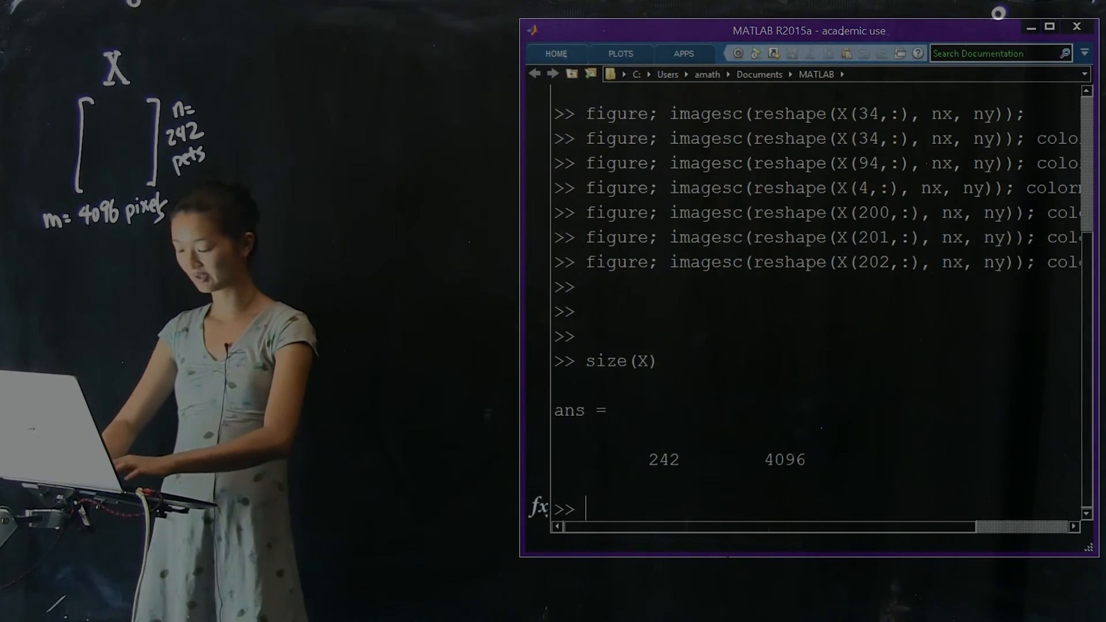
- Split X into Cats = X(G==1, :) and Dogs = X(G==2, :)
{"action": "type", "text": "Cats ="}
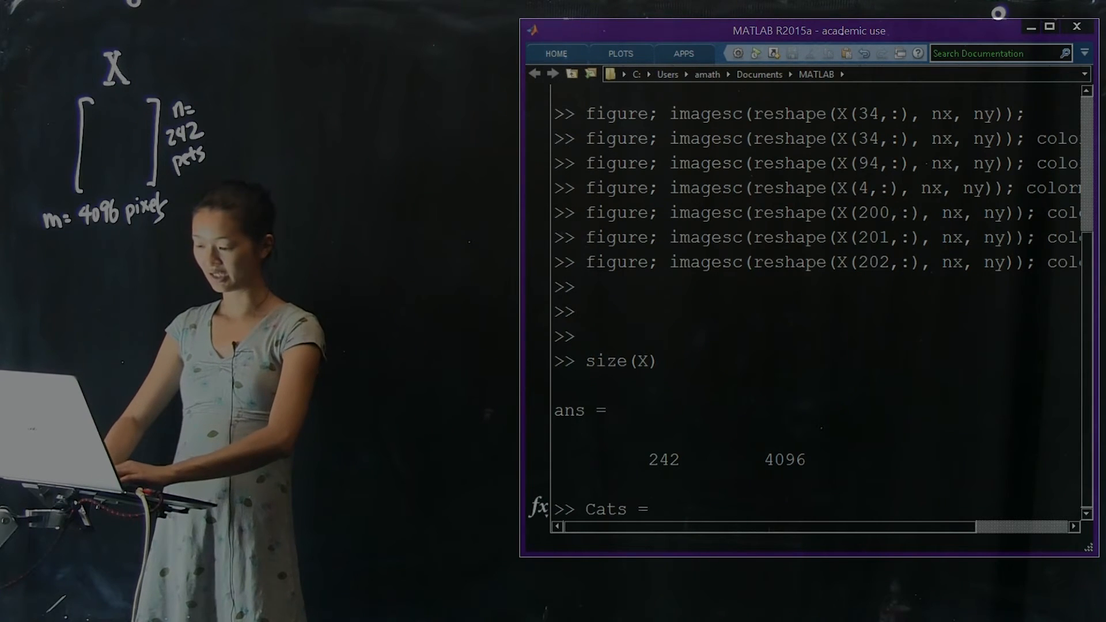
{"action": "type", "text": "X("}
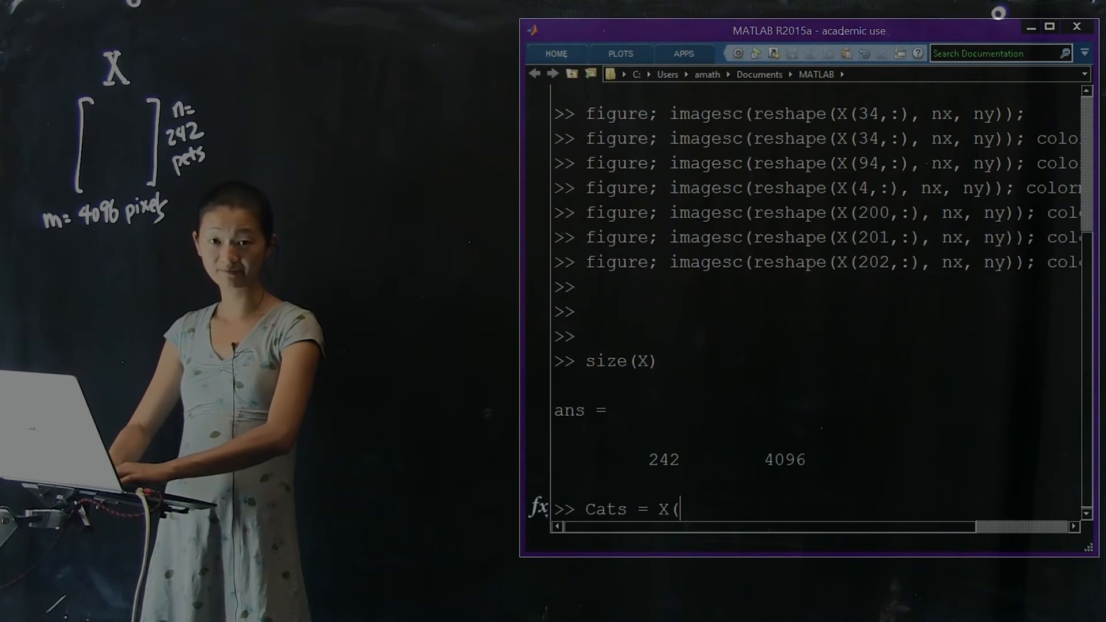
{"action": "type", "text": "G==1, :);"}
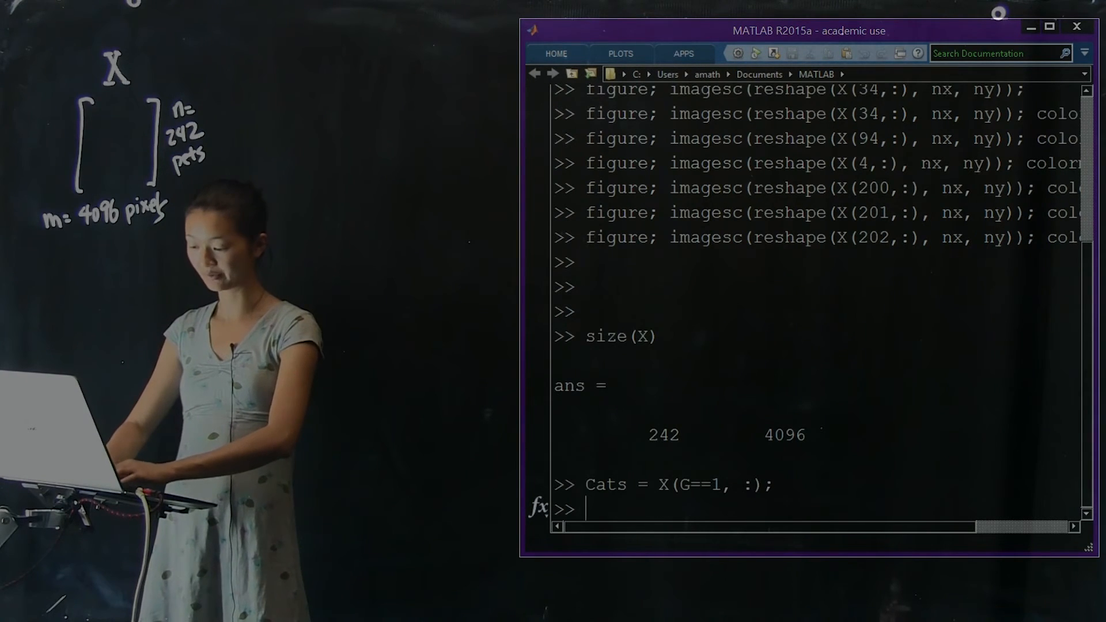
{"action": "type", "text": "Dogs = X"}
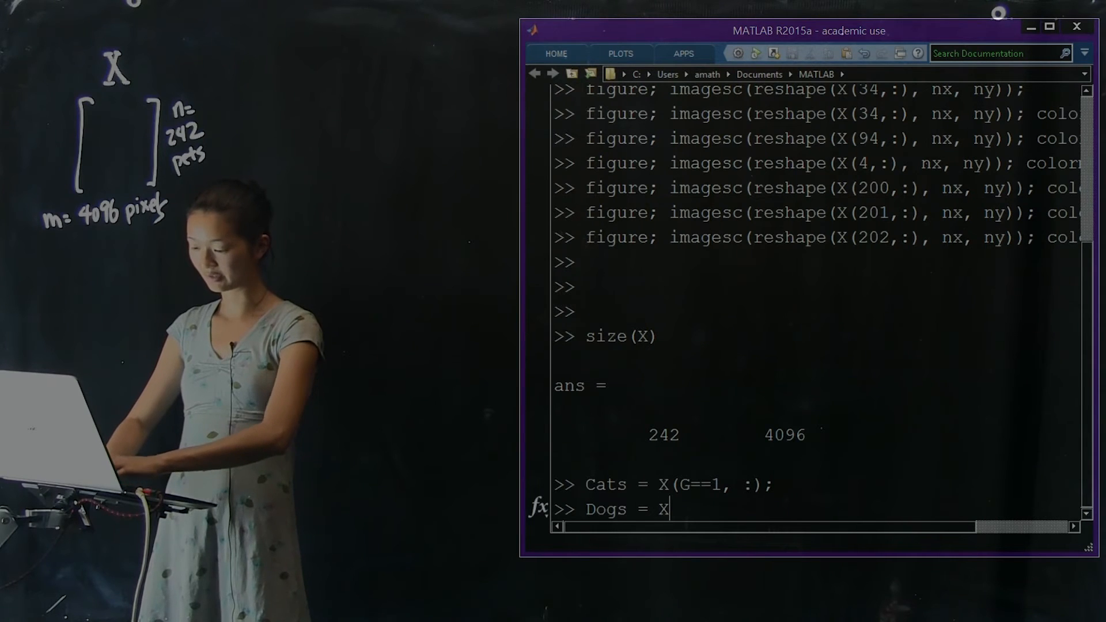
{"action": "type", "text": "(G==2, :);"}
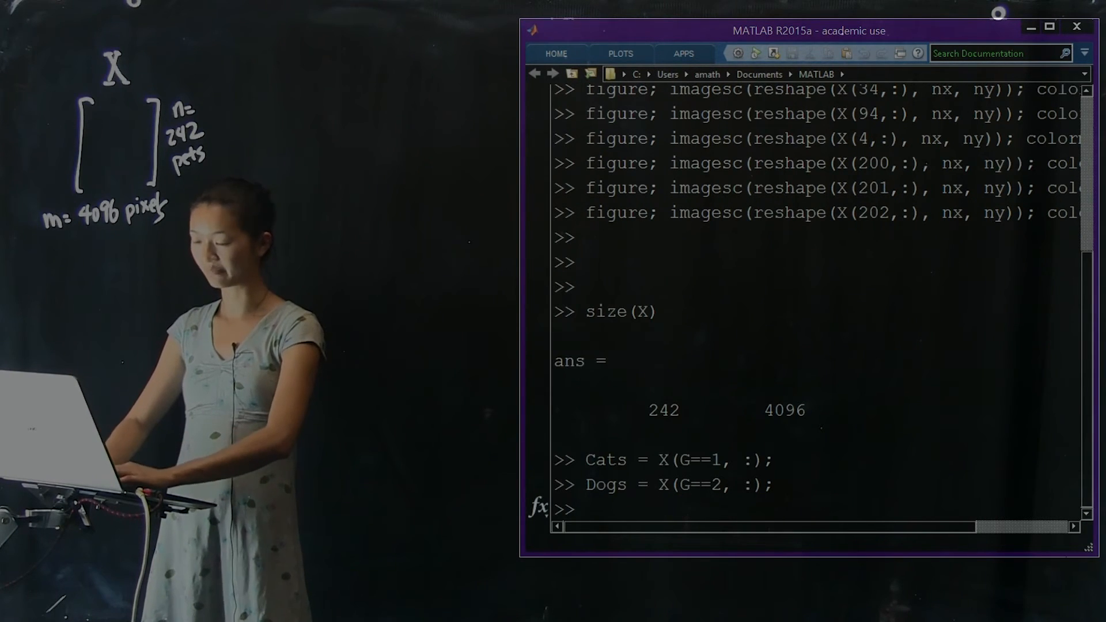
- Check the sizes of Cats and Dogs with whos
{"action": "type", "text": "whos Cats"}
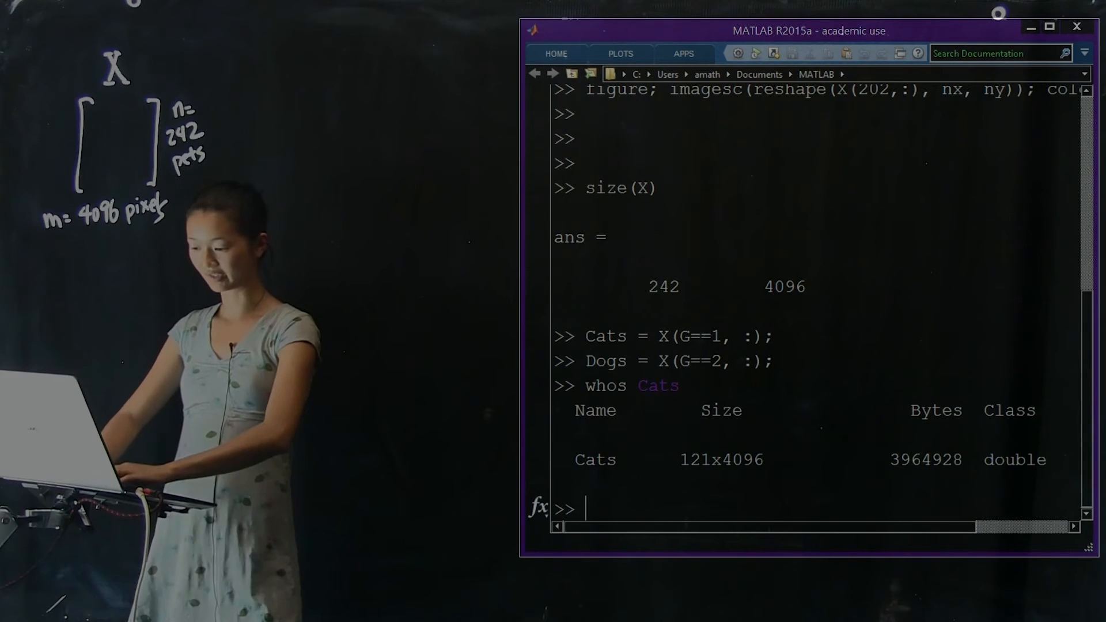
{"action": "type", "text": "whos Dogs"}
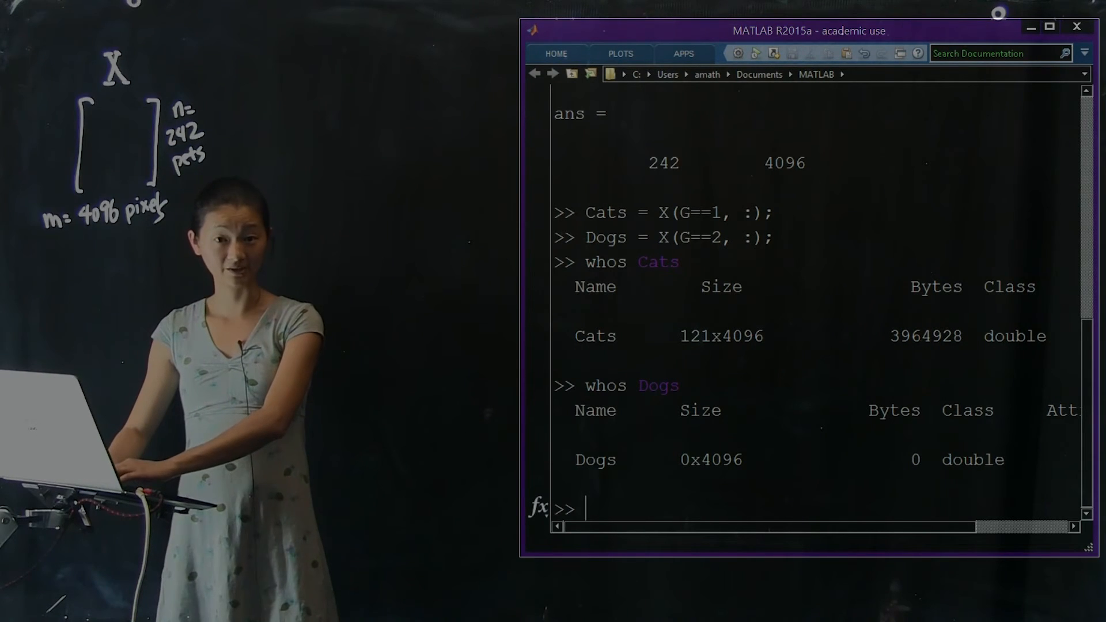
- Run unique(G), then re-split Cats as X(G==0, :) and Dogs as X(G==1, :)
{"action": "type", "text": "uniqu"}
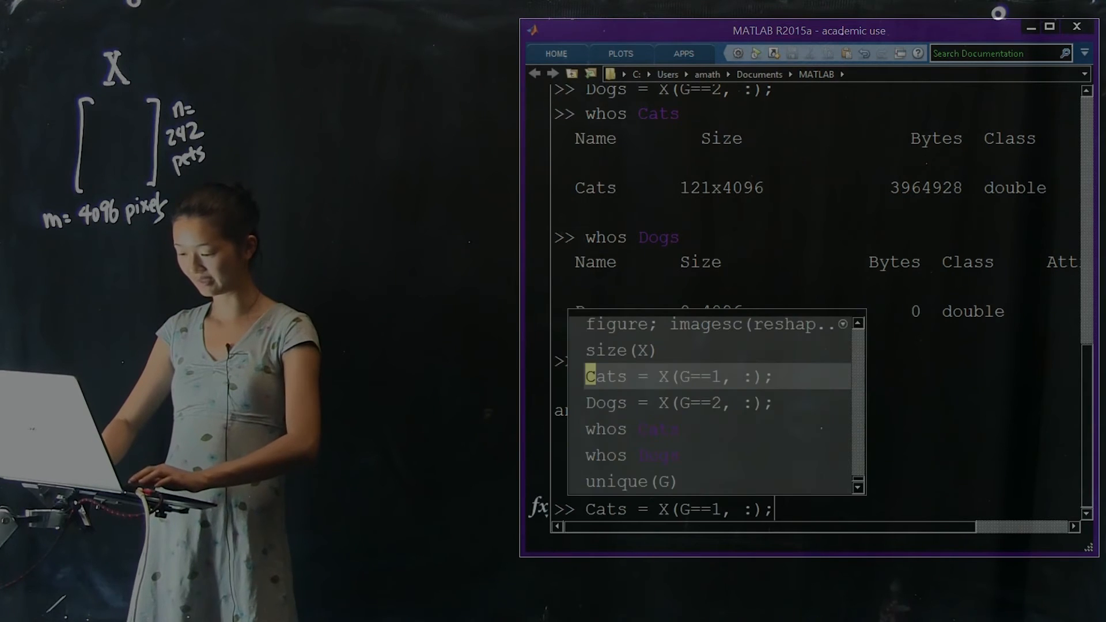
{"action": "key", "text": "Enter"}
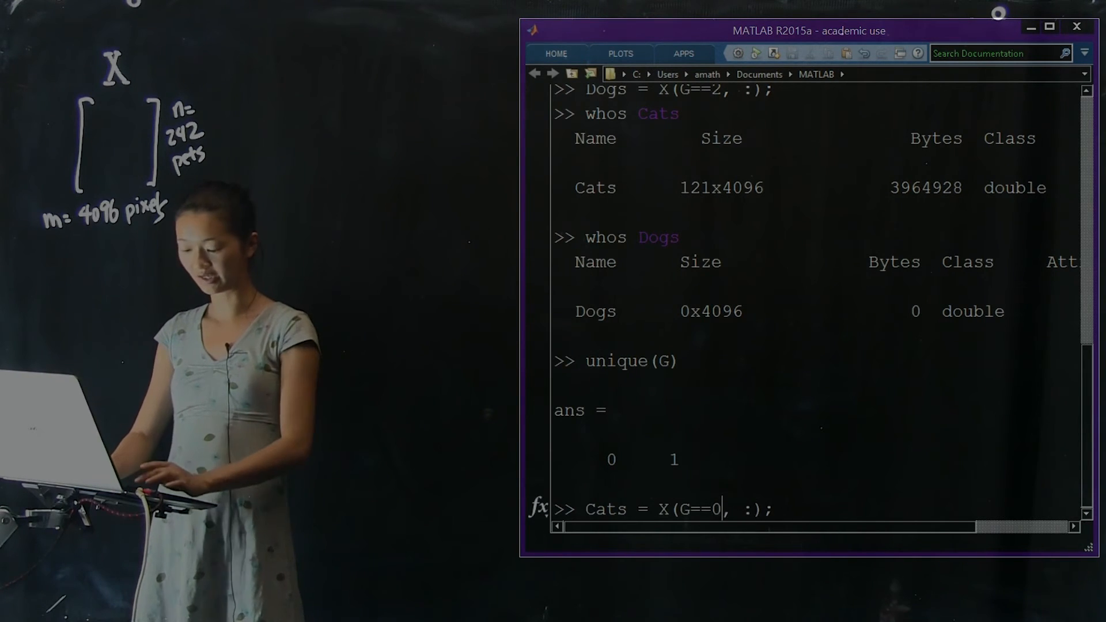
{"action": "key", "text": "enter"}
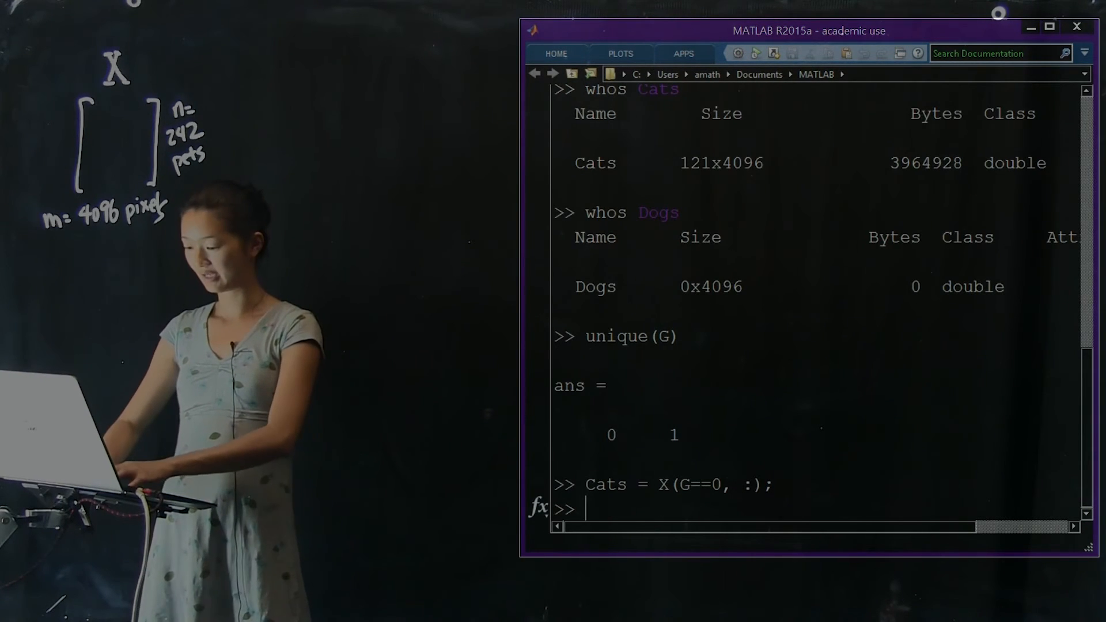
{"action": "type", "text": "Dogs = X(:"}
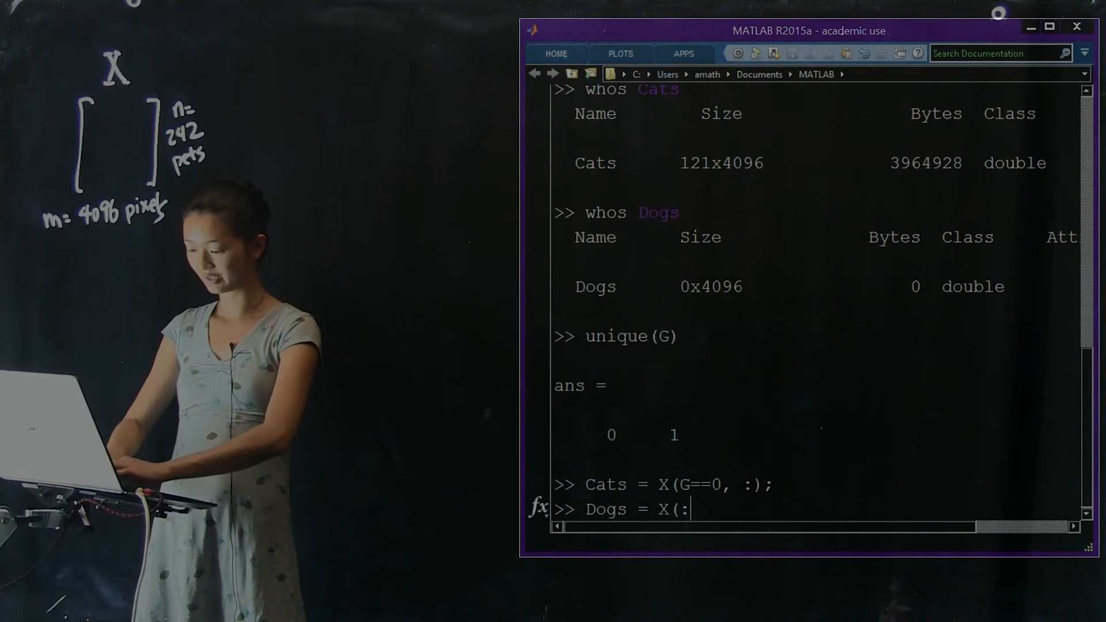
{"action": "type", "text": "G==1,"}
{"action": "type", "text": "whos Dogs"}
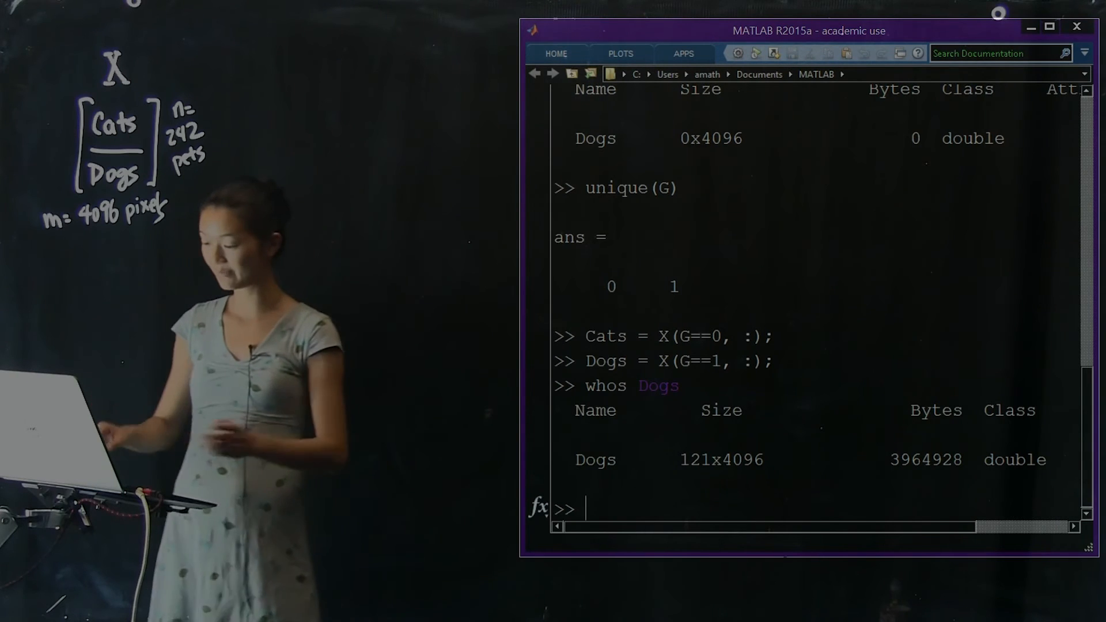
- Compute meanCat = mean(Cats, 1)
{"action": "type", "text": "meanCat ="}
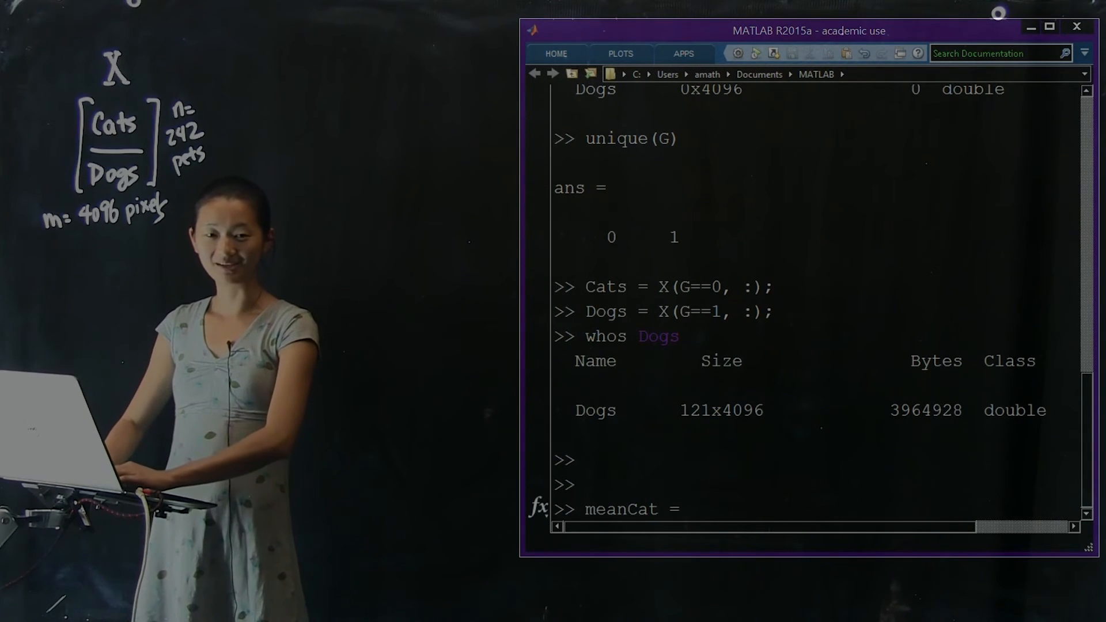
{"action": "type", "text": "mean("}
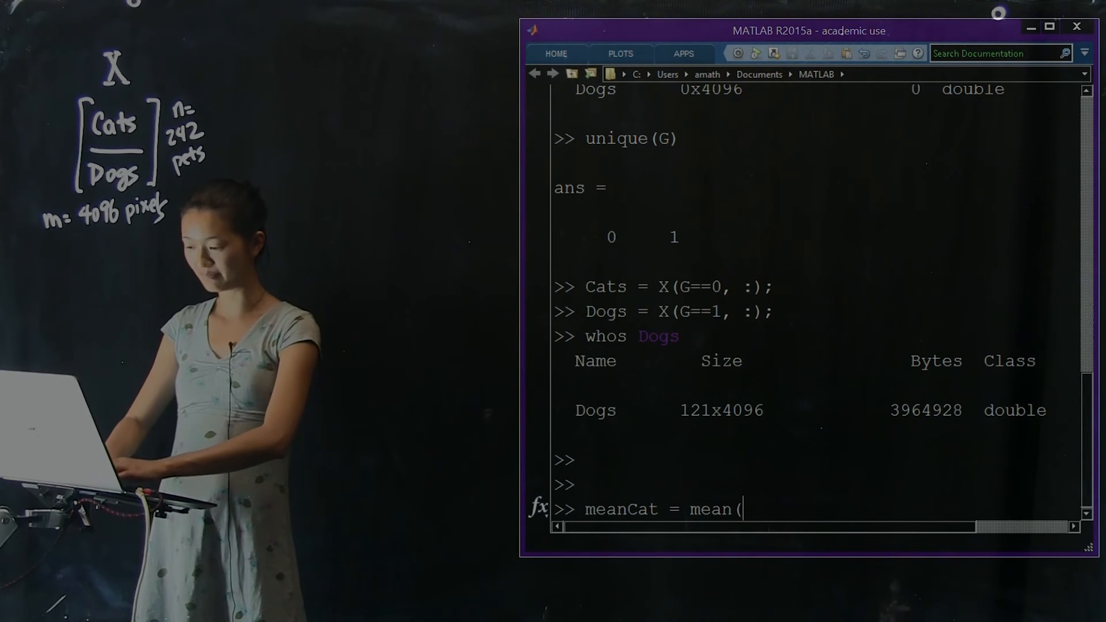
{"action": "type", "text": "Cats, 1);"}
{"action": "type", "text": "whos meanCat"}
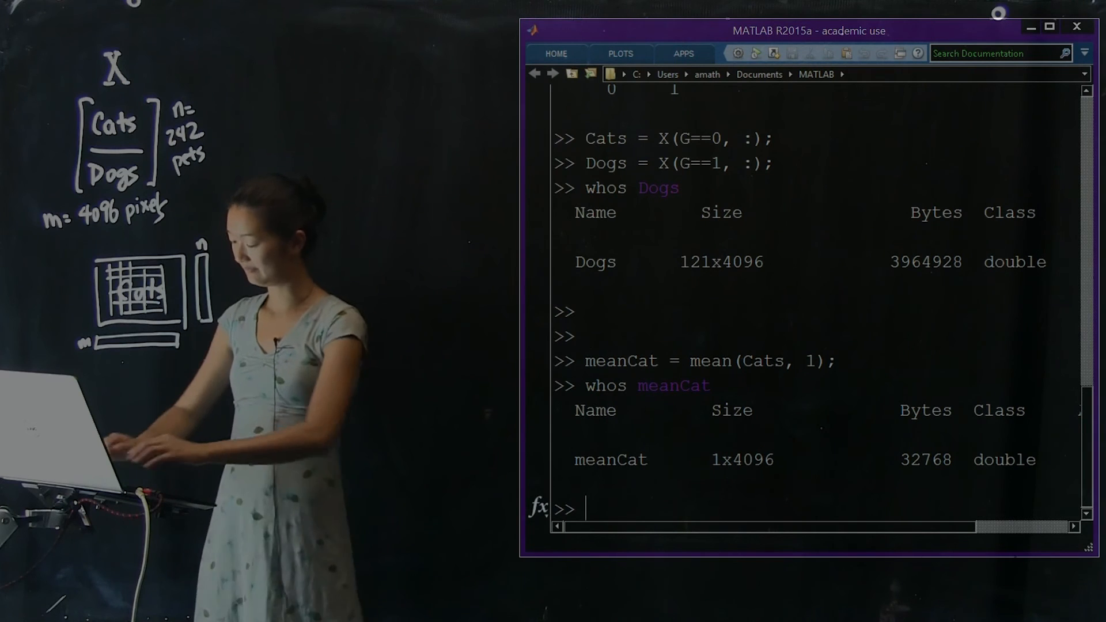
- Display meanCat reshaped to nx by ny in a new figure with imagesc and colormap gray
{"action": "type", "text": "figure;"}
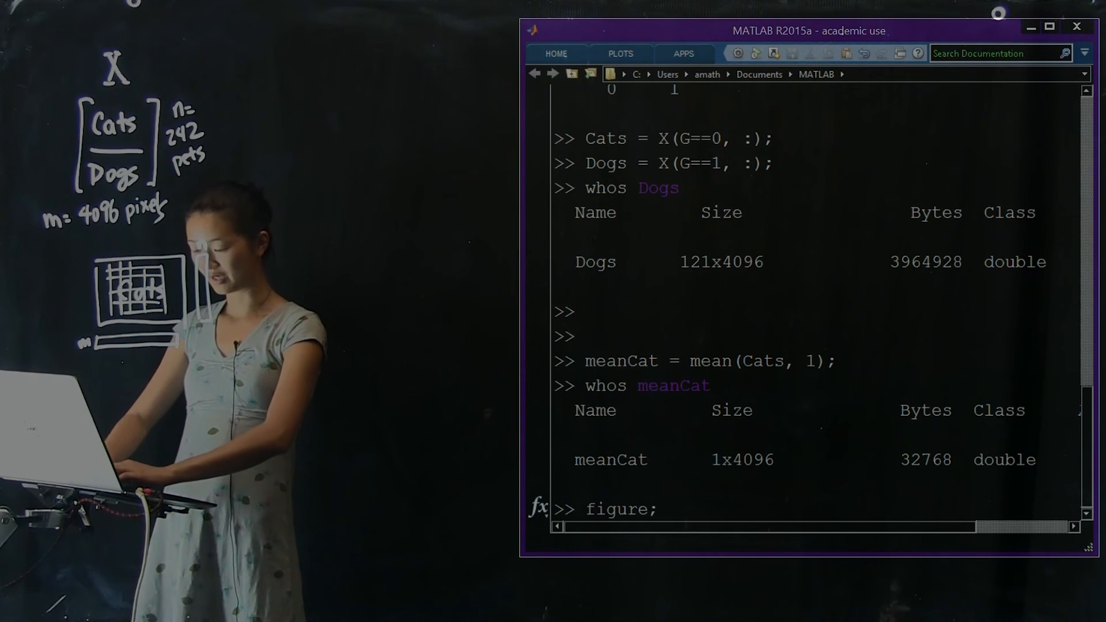
{"action": "type", "text": "imagesc"}
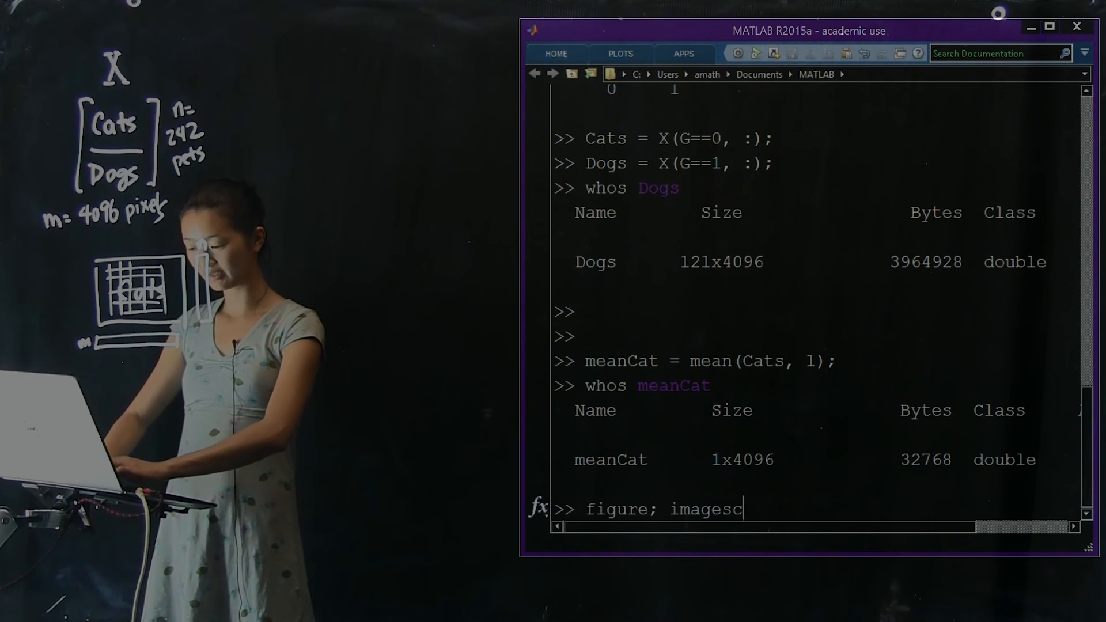
{"action": "type", "text": "(reshape(mean"}
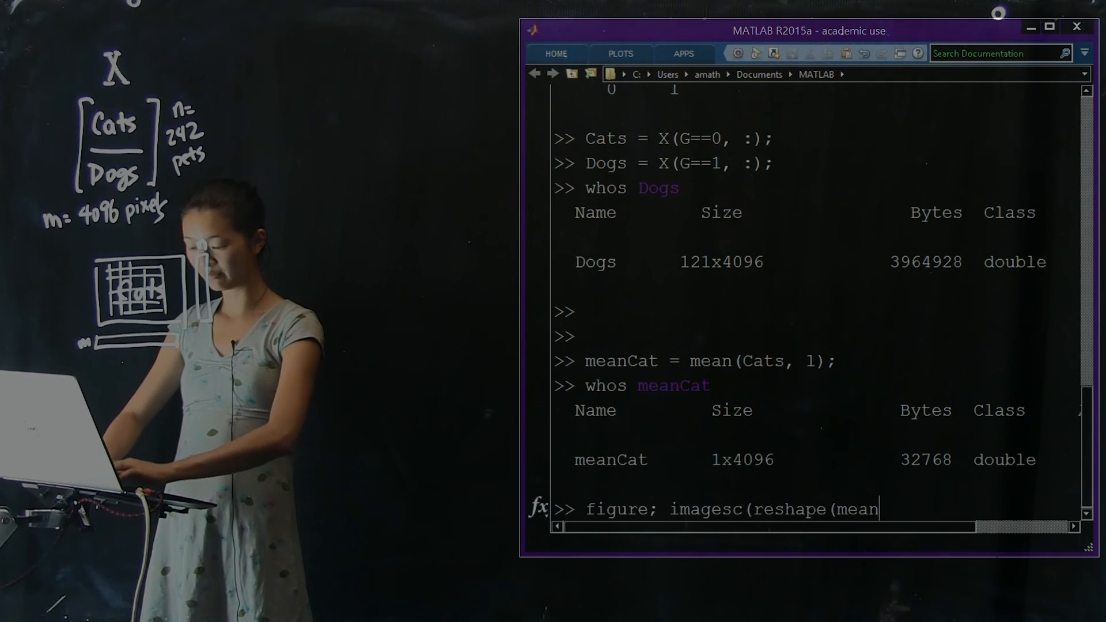
{"action": "type", "text": "Cat,nx,"}
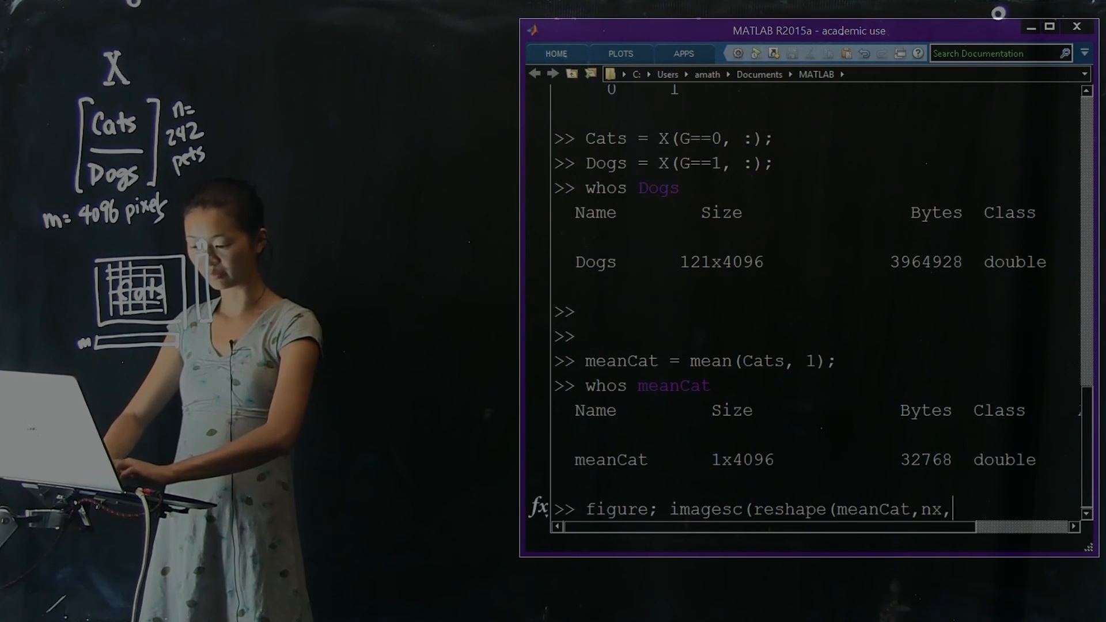
{"action": "type", "text": "ny)); colorm"}
{"action": "type", "text": "mea"}
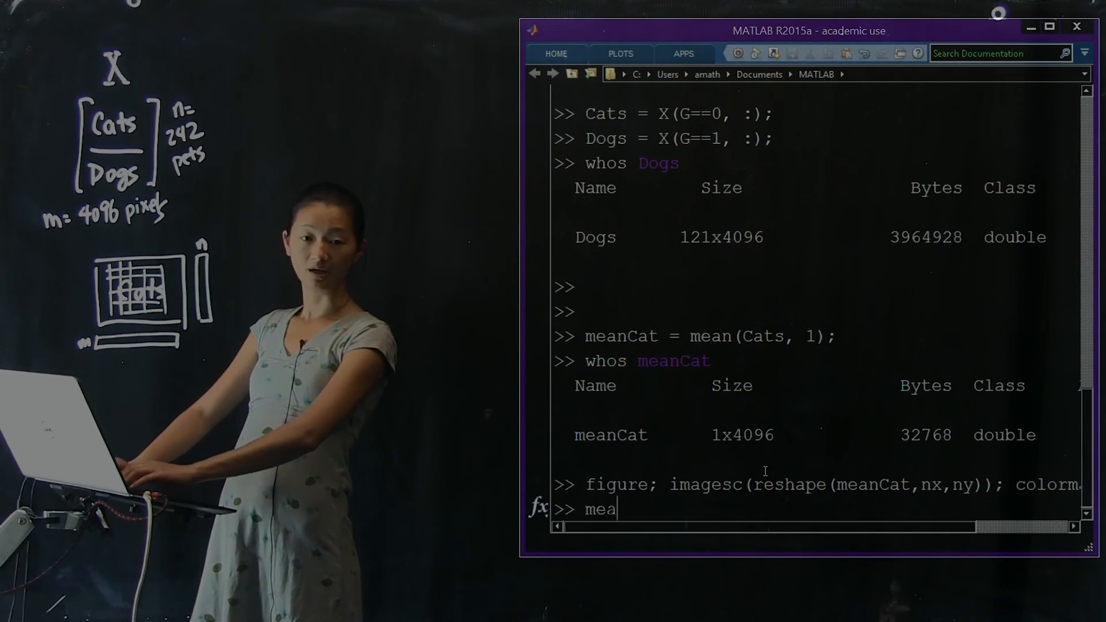
- Compute meanDog = mean(Dogs, 1) and recall the figure command, swapping meanCat for meanDog
{"action": "type", "text": "nDog = me"}
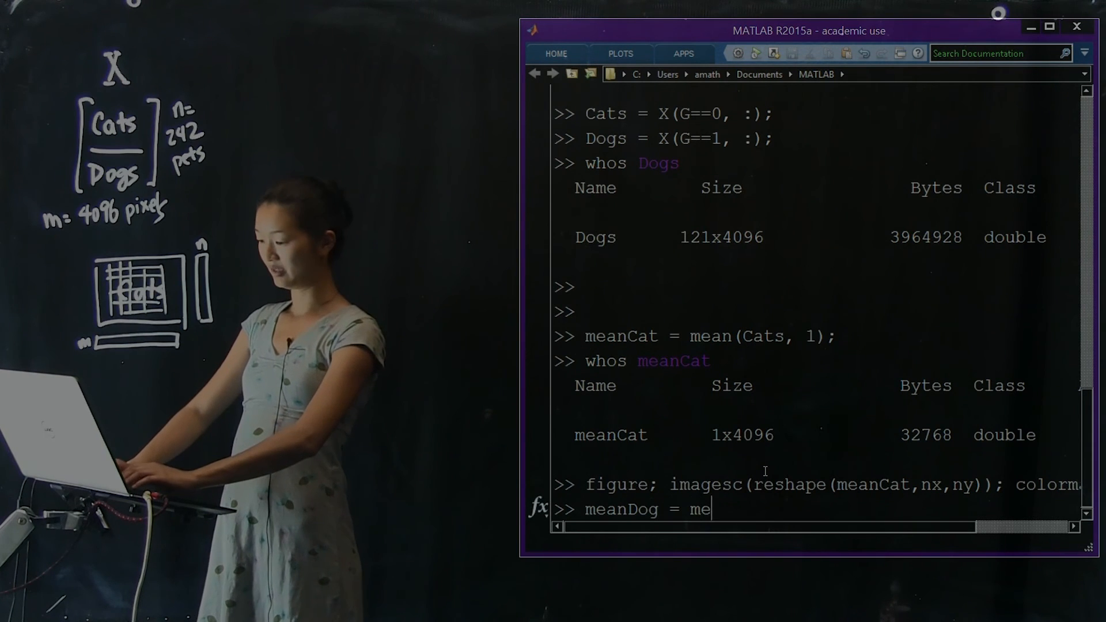
{"action": "type", "text": "an(Dogs, 1"}
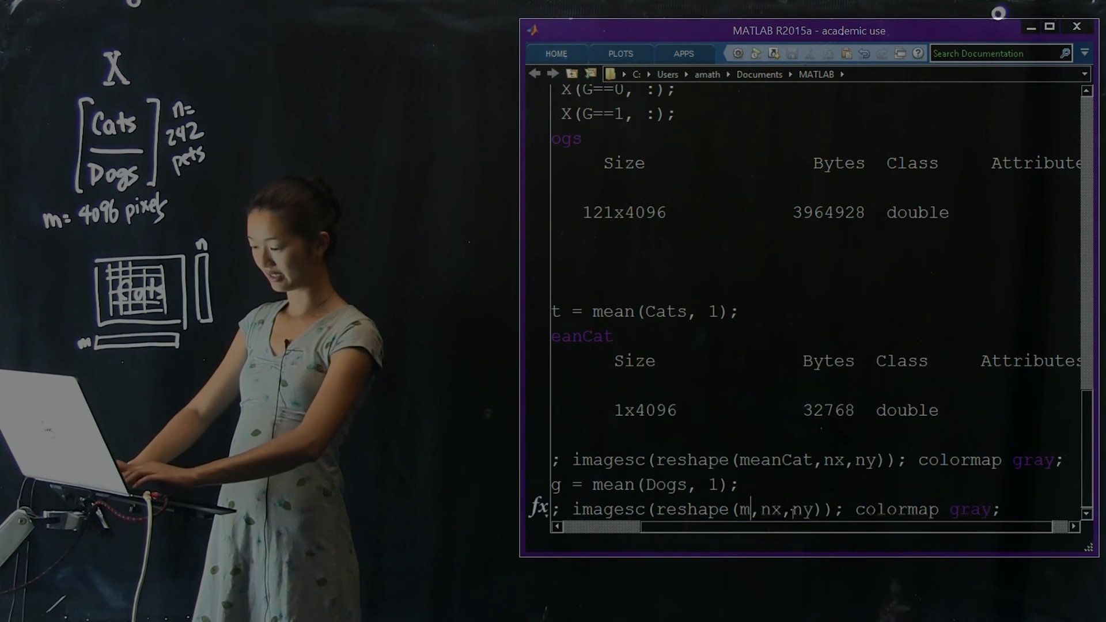
{"action": "type", "text": "eanDog"}
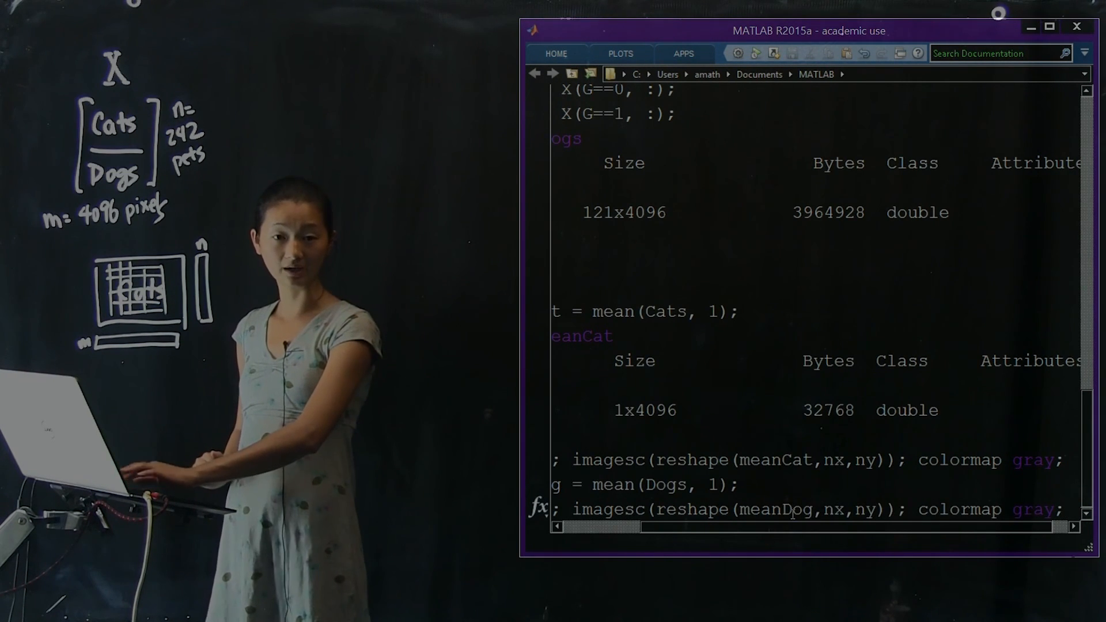